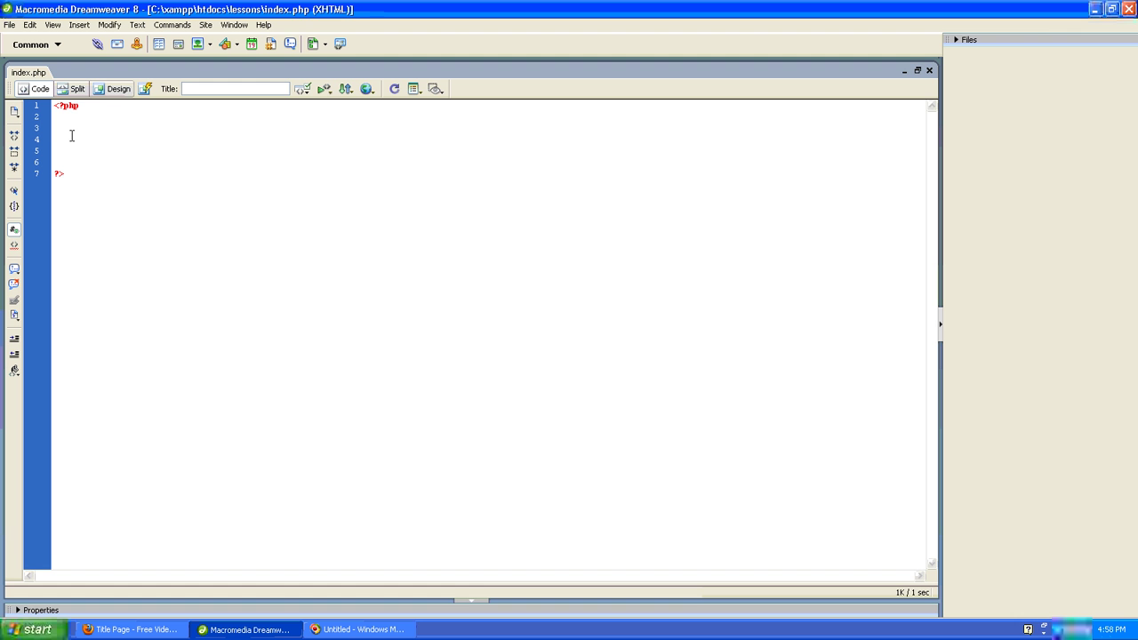
- Write echo $_GET[""]; on line 4, picking _GET from the code hints and starting the key name
left_click(57, 139)
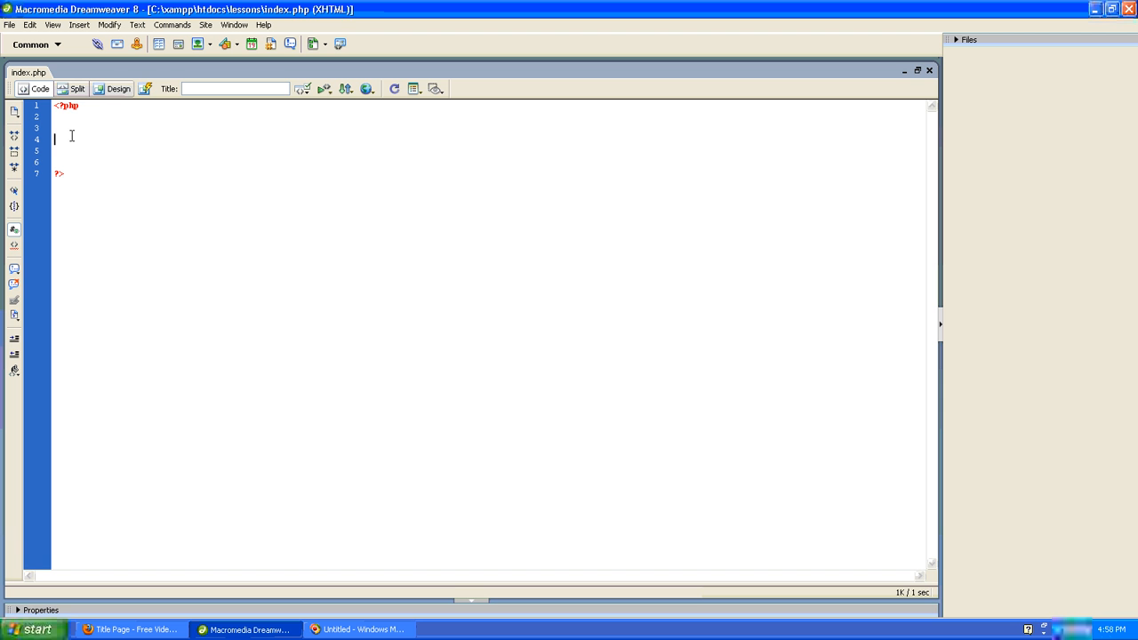
type("echo")
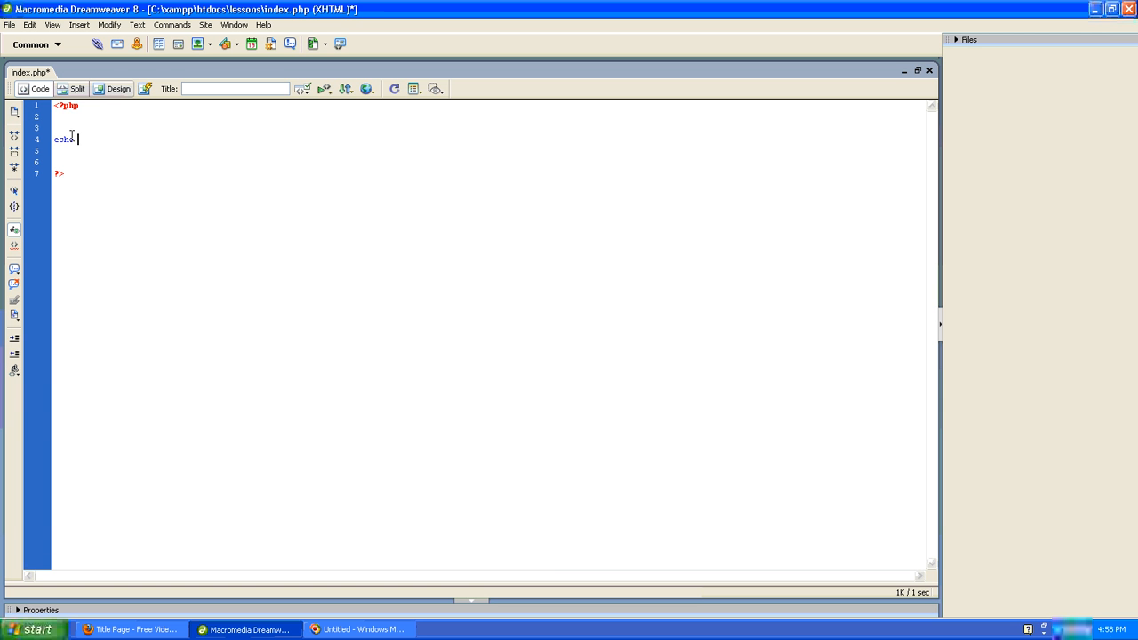
type("$_")
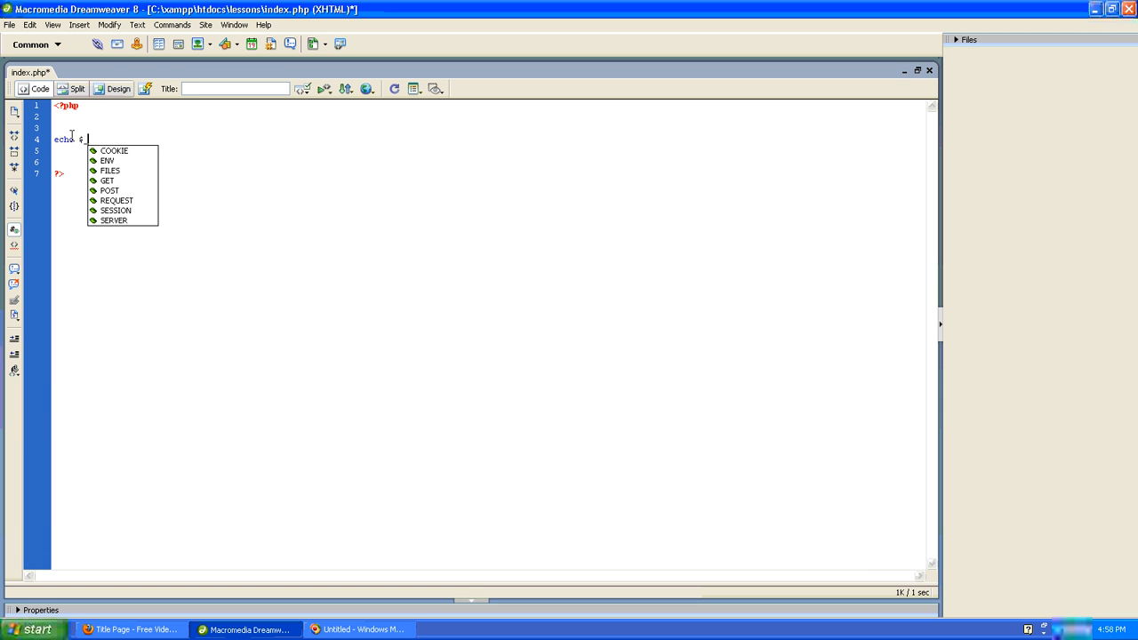
left_click(110, 181)
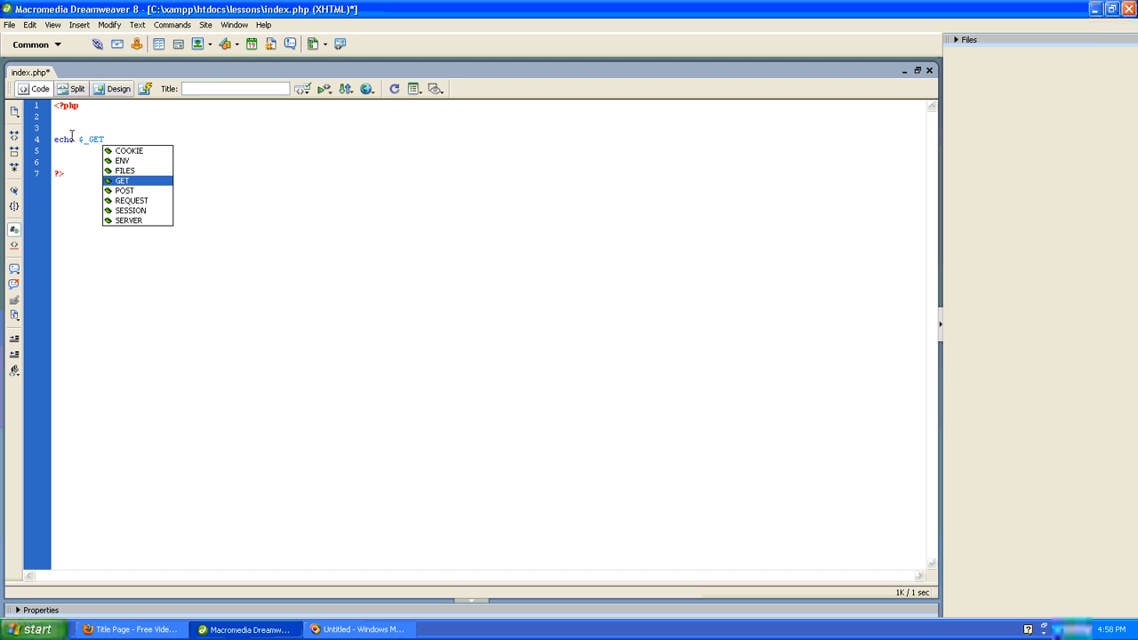
left_click(121, 181)
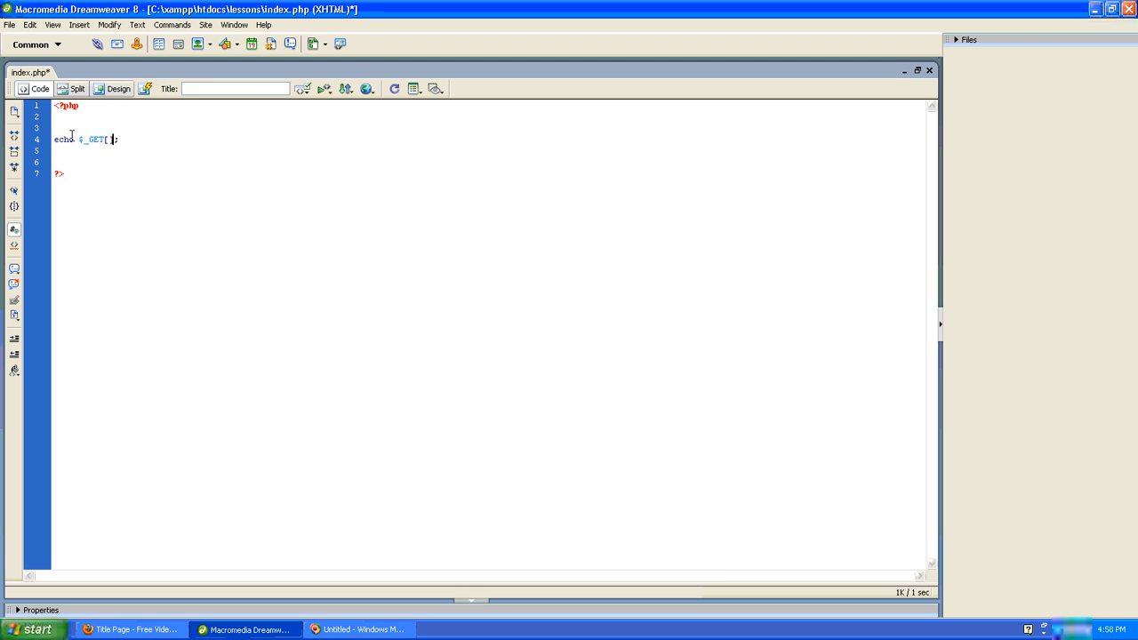
type("]")
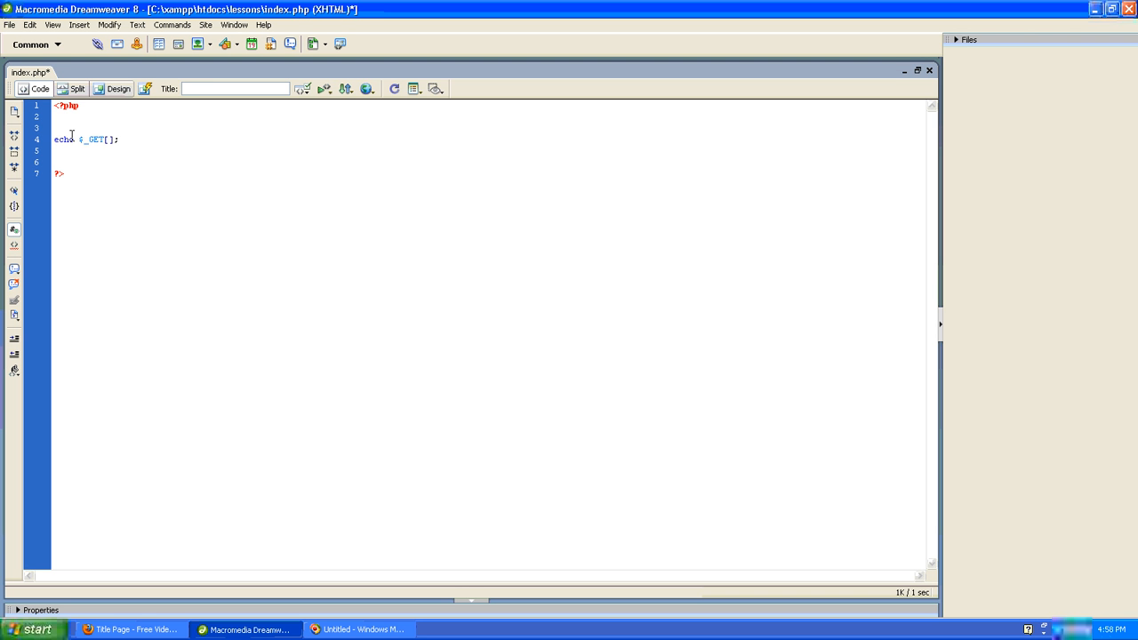
type("\"\"")
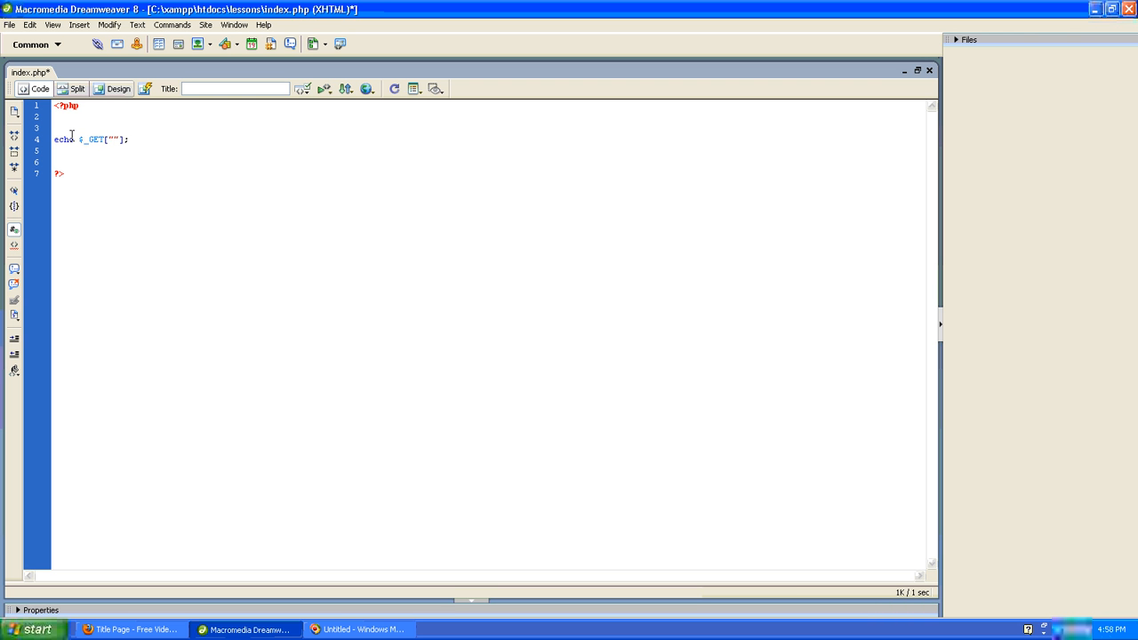
type("mea")
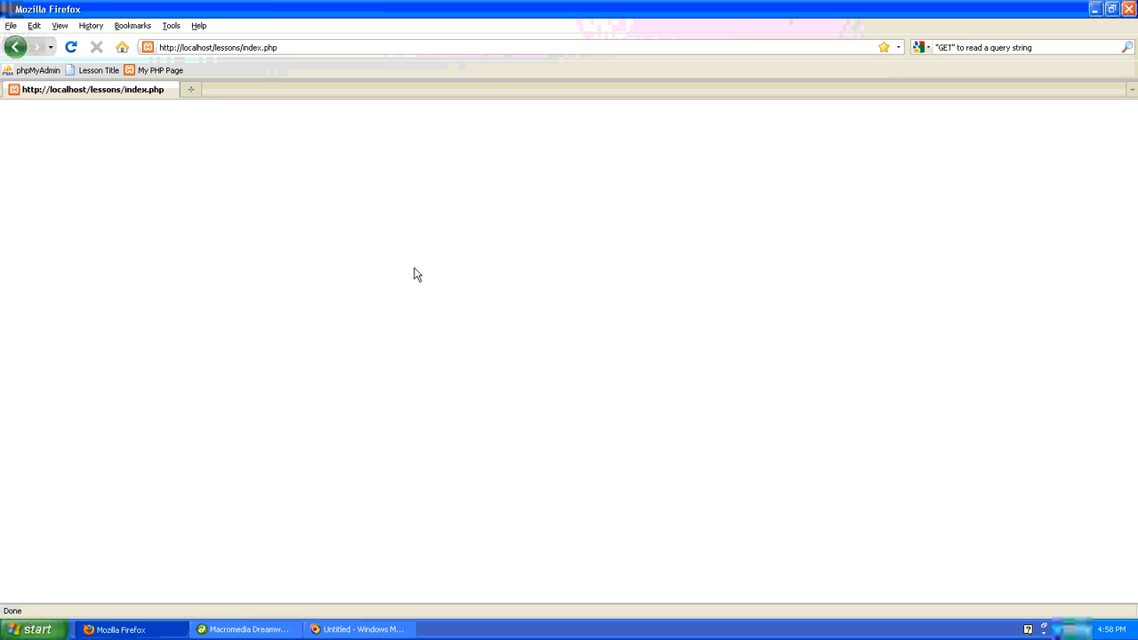
left_click(249, 629)
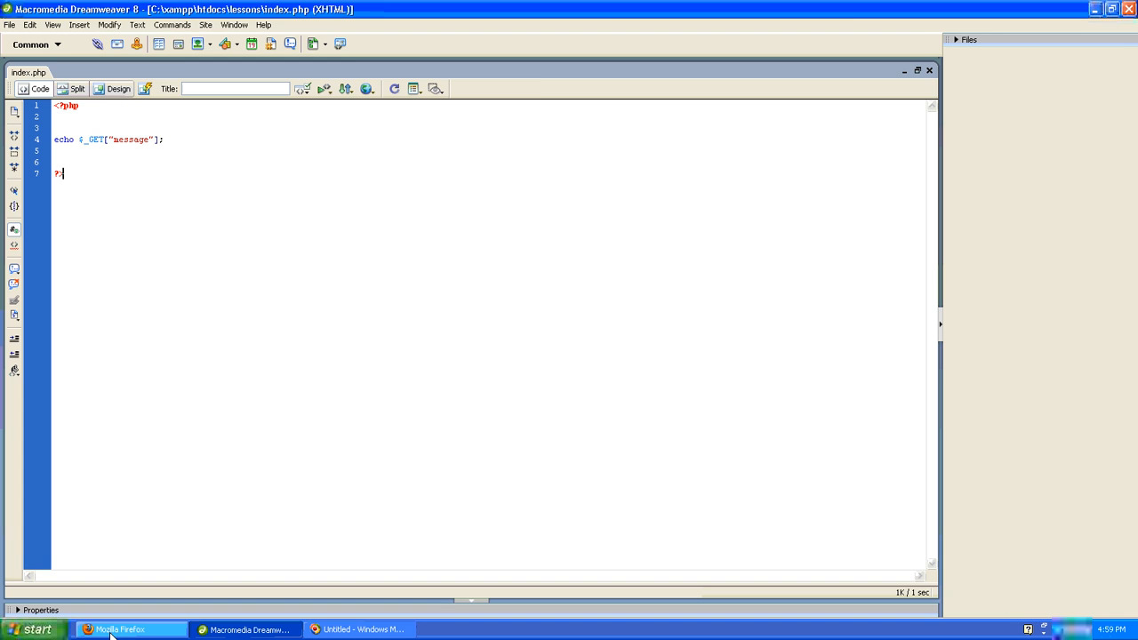
- Switch from Dreamweaver back to the Firefox window
left_click(116, 630)
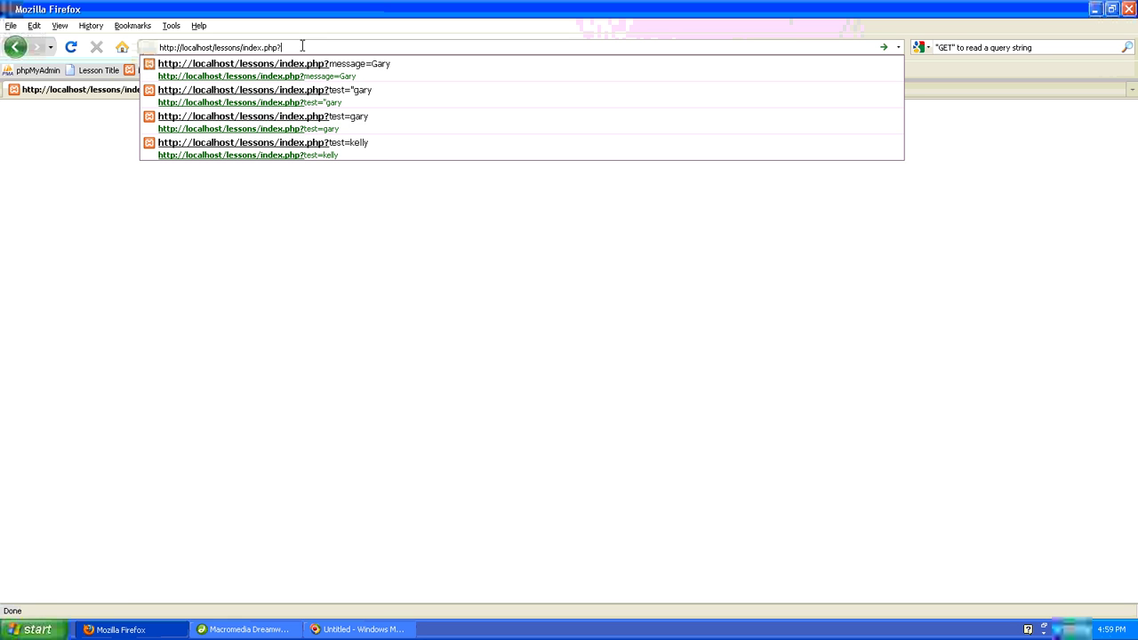
- Begin the ?message query string after index.php in the address bar
type("message\"];")
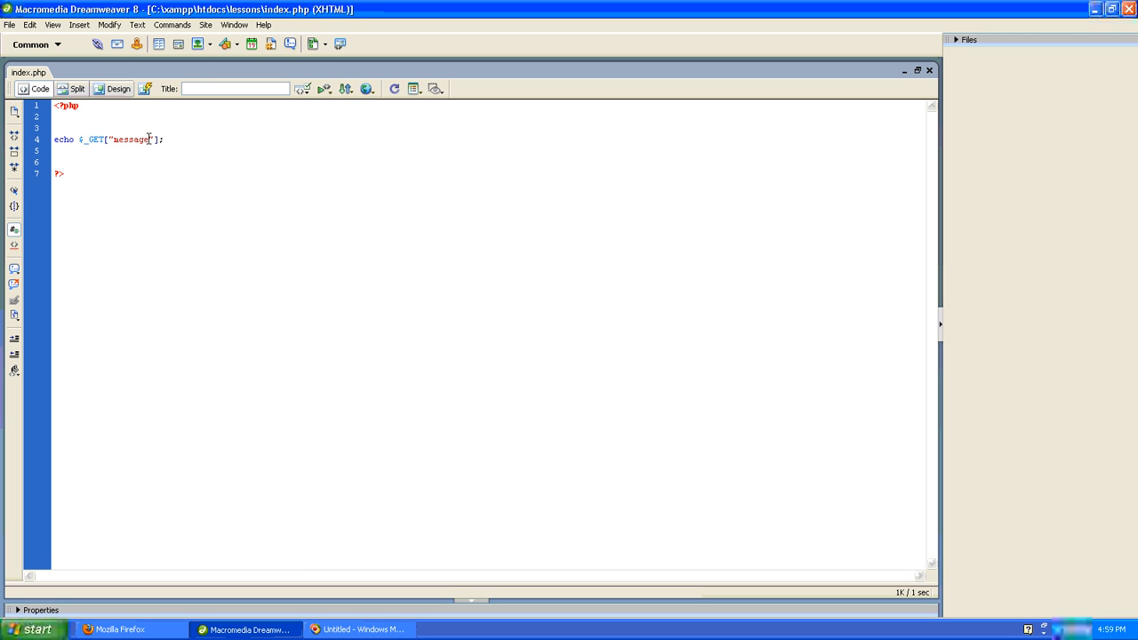
- Highlight the message key in $_GET["message"], then bring Firefox forward showing Hello-There
double_click(131, 139)
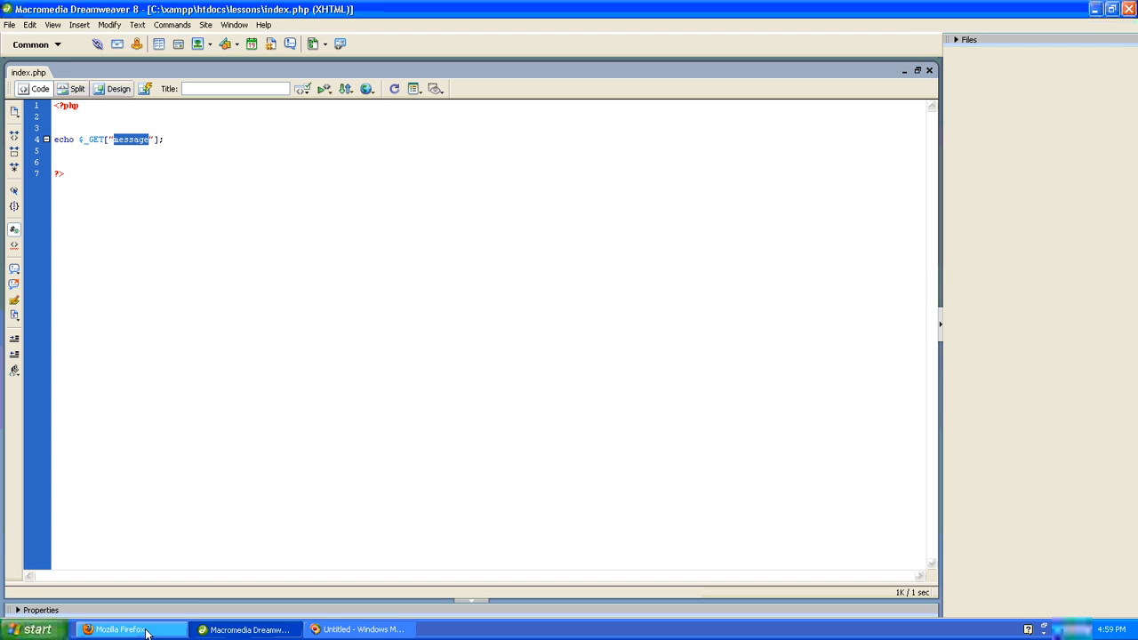
left_click(121, 629)
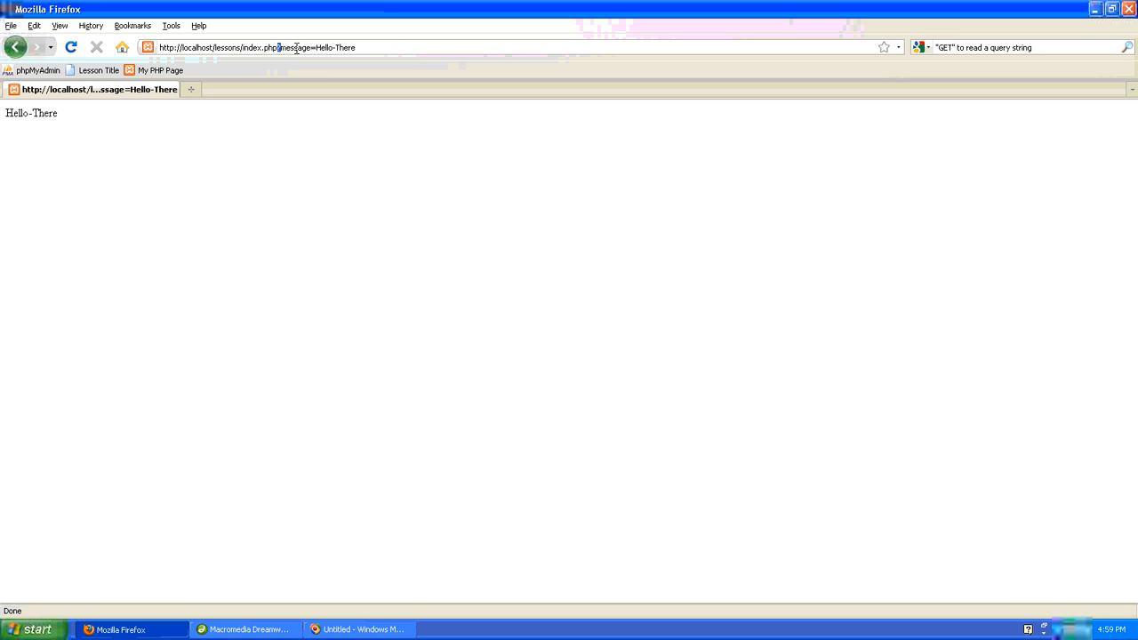
- Point out message in the Hello-There address, then highlight the matching key in the echo line
left_click(240, 629)
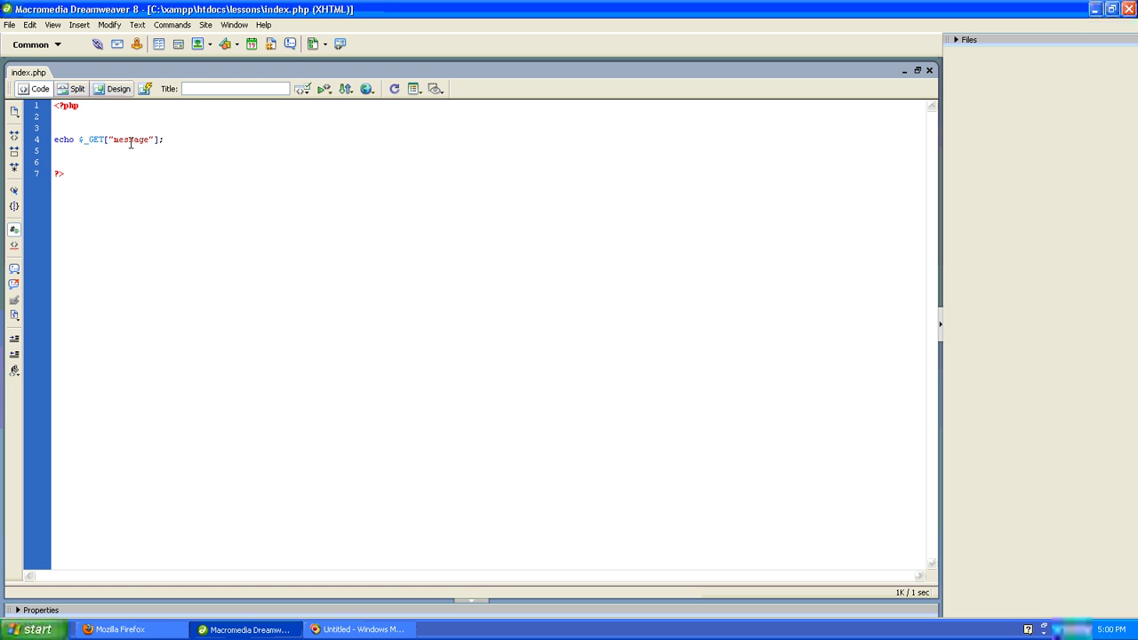
double_click(130, 138)
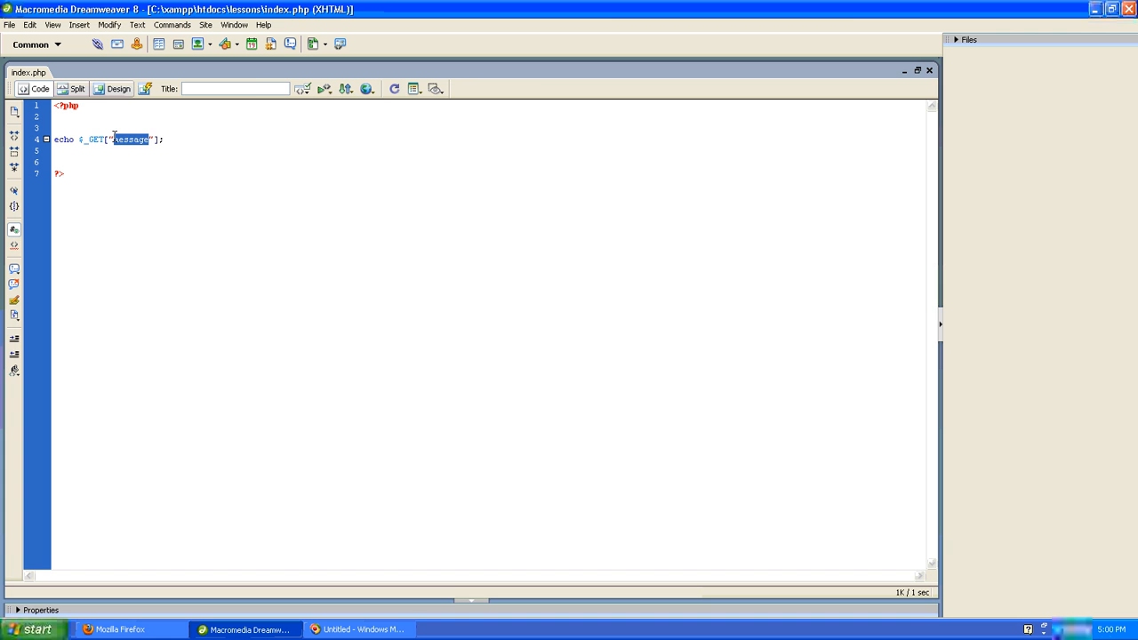